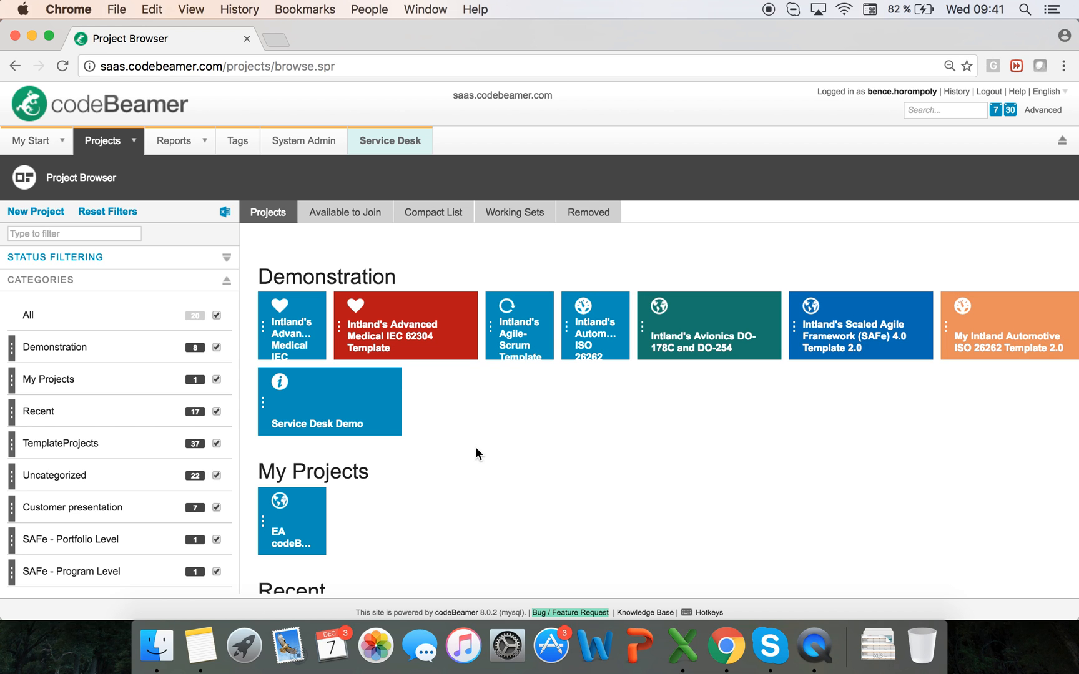
{"action": "mouse_move", "coordinate": [608, 337]}
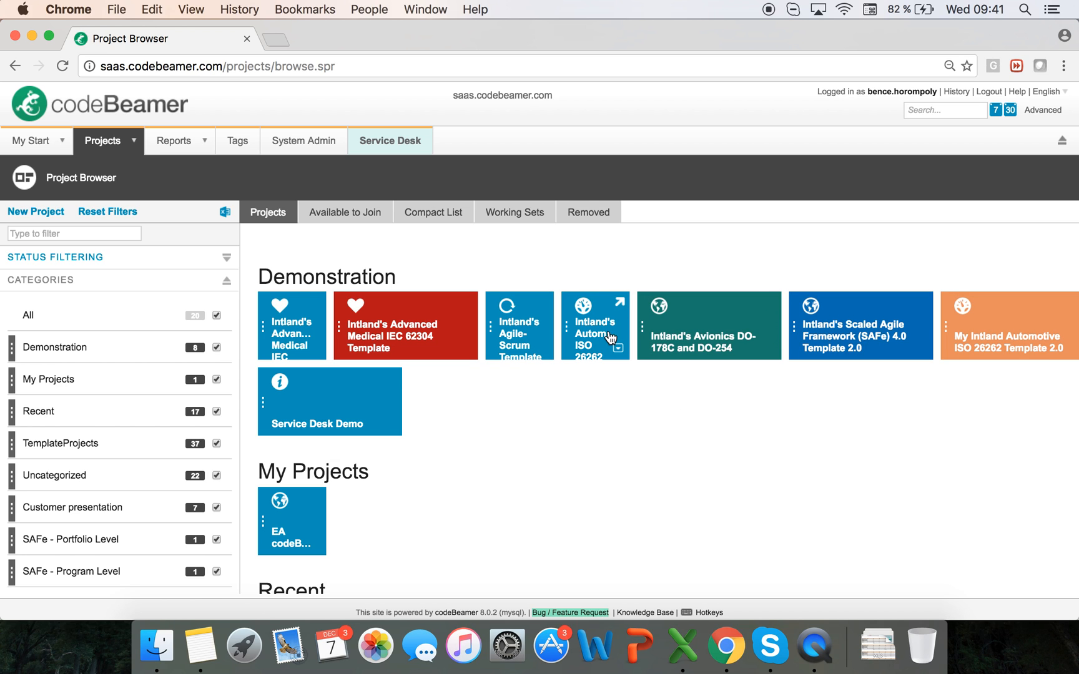
{"action": "mouse_move", "coordinate": [462, 462]}
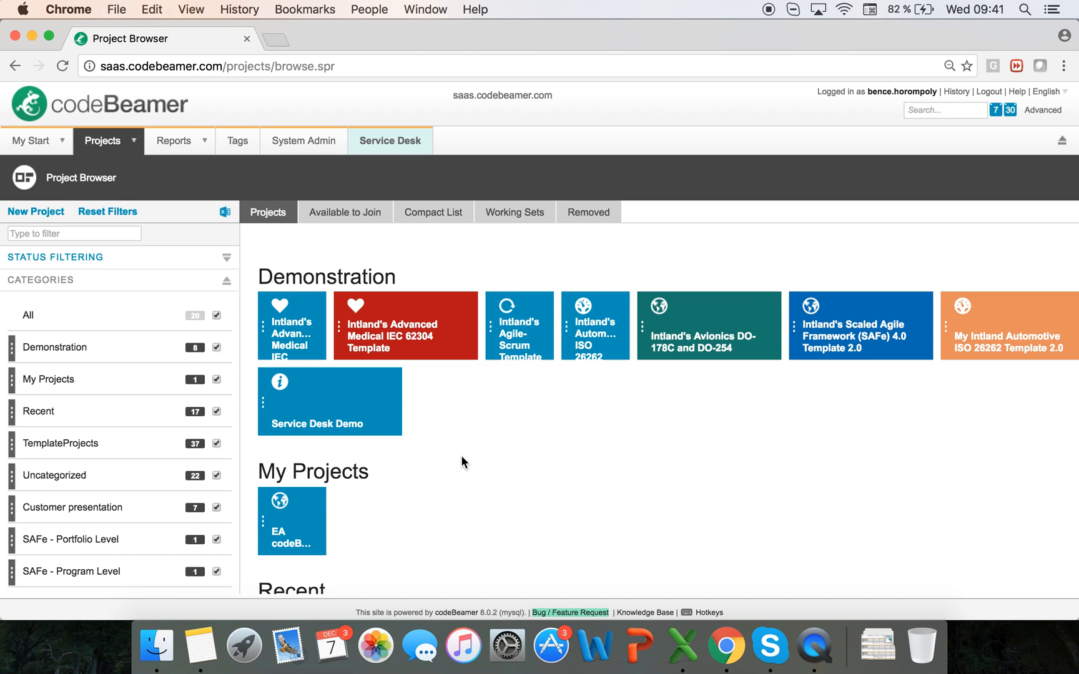
{"action": "mouse_move", "coordinate": [462, 647]}
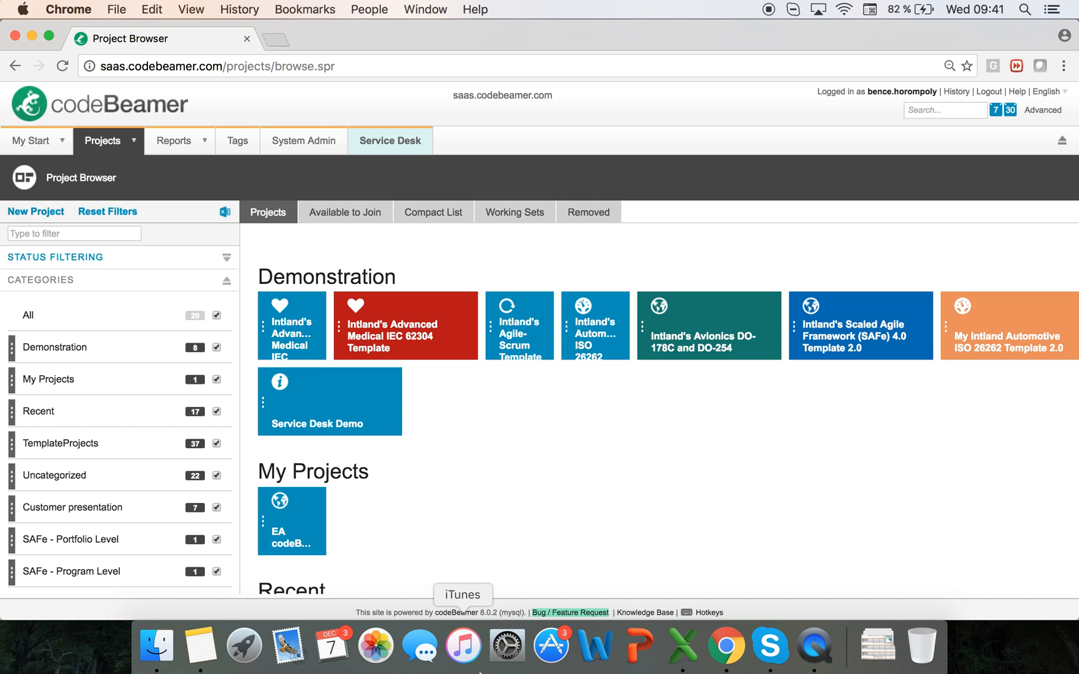
{"action": "mouse_move", "coordinate": [420, 468]}
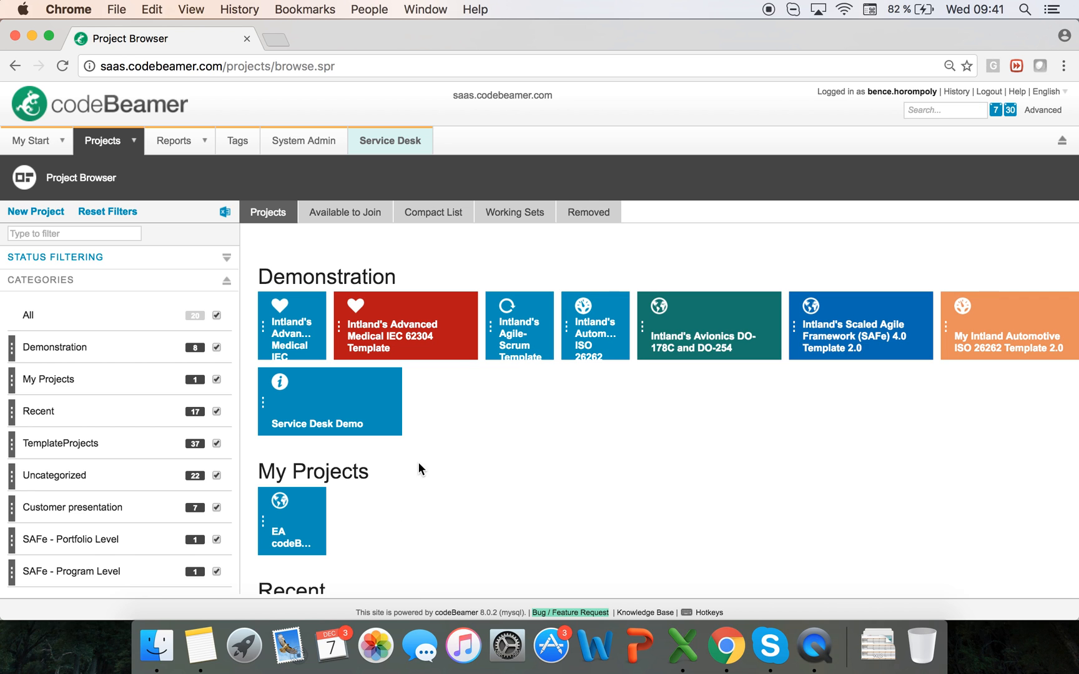
Make the Medical IEC 62304 Demo tile medium-sized and green, and set its status to Off Track.
{"action": "left_click", "coordinate": [315, 350]}
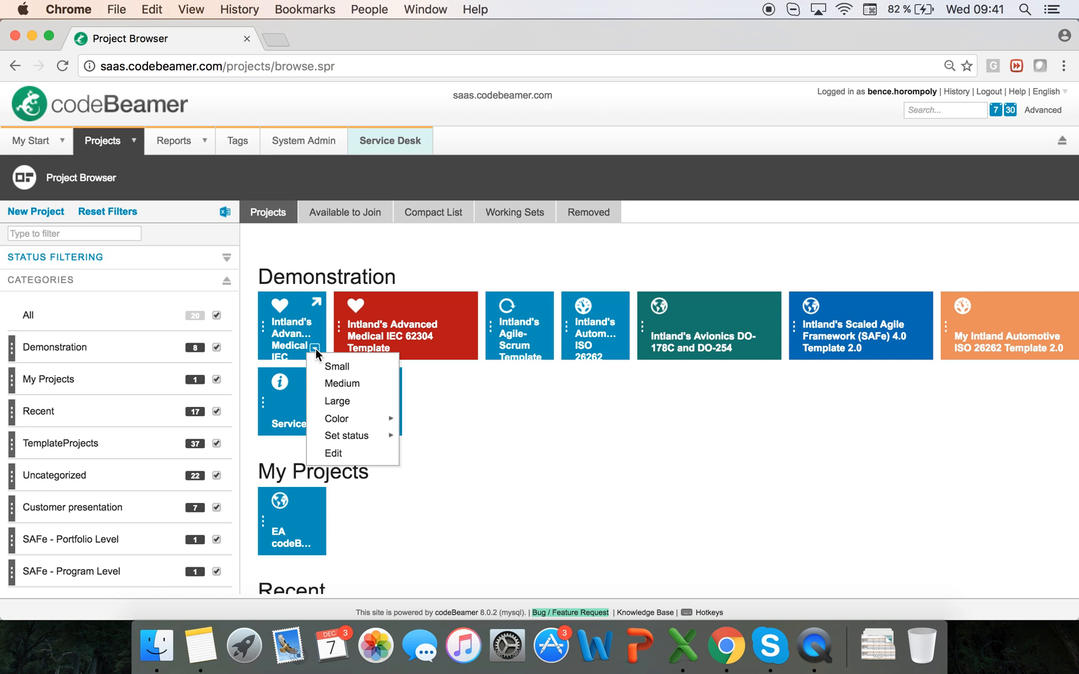
{"action": "left_click", "coordinate": [342, 384]}
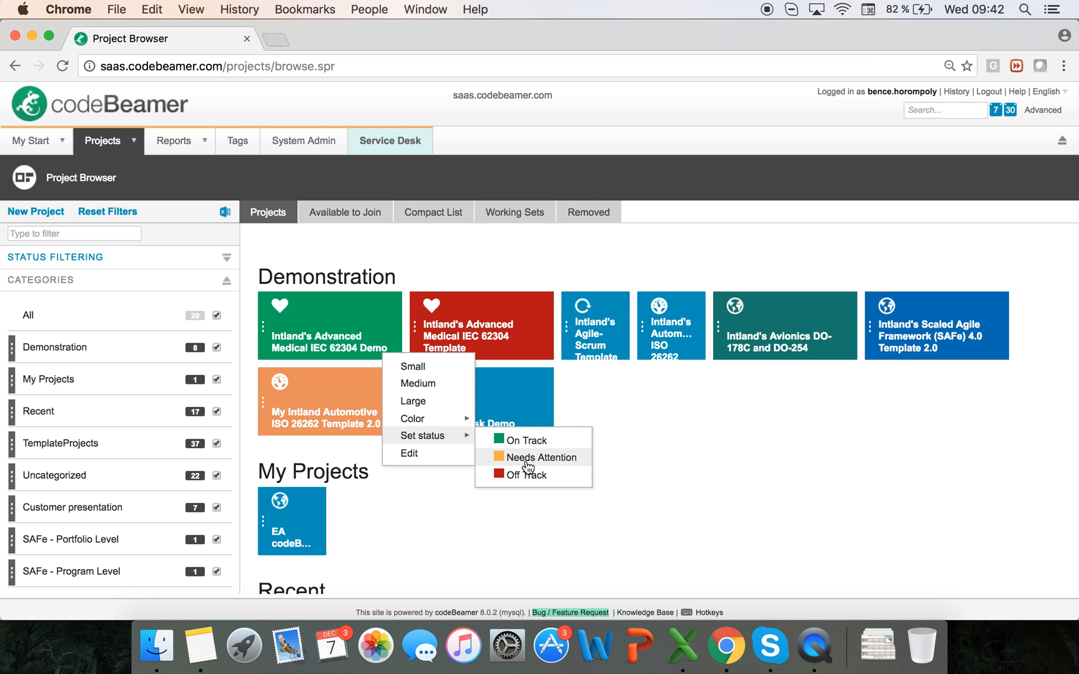
{"action": "mouse_move", "coordinate": [527, 474]}
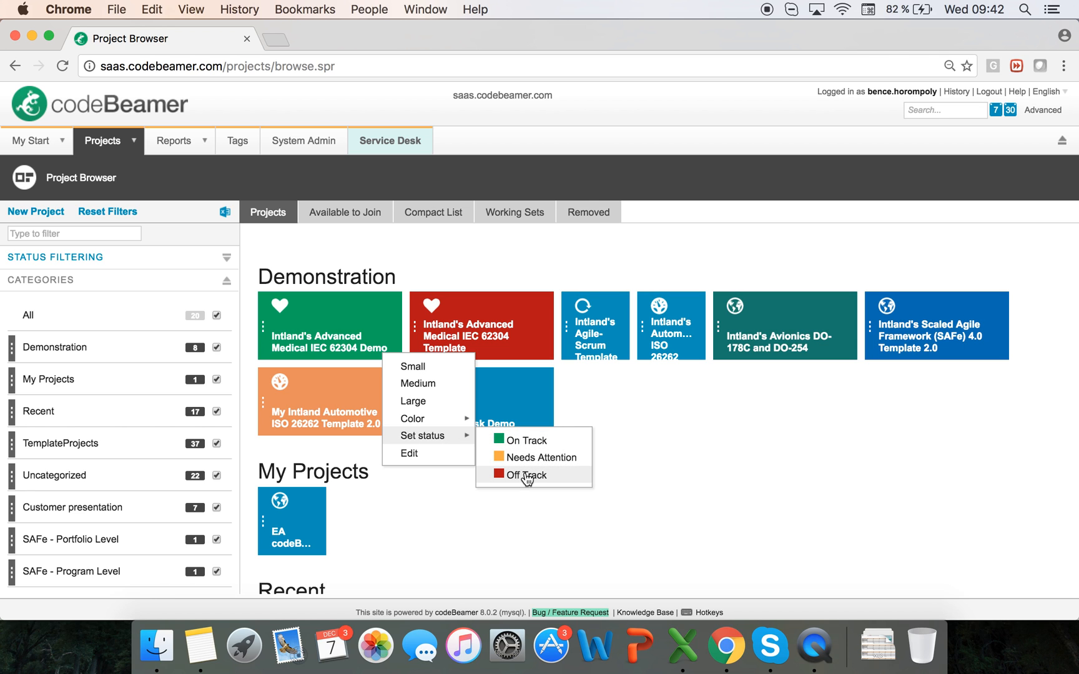
{"action": "left_click", "coordinate": [527, 475]}
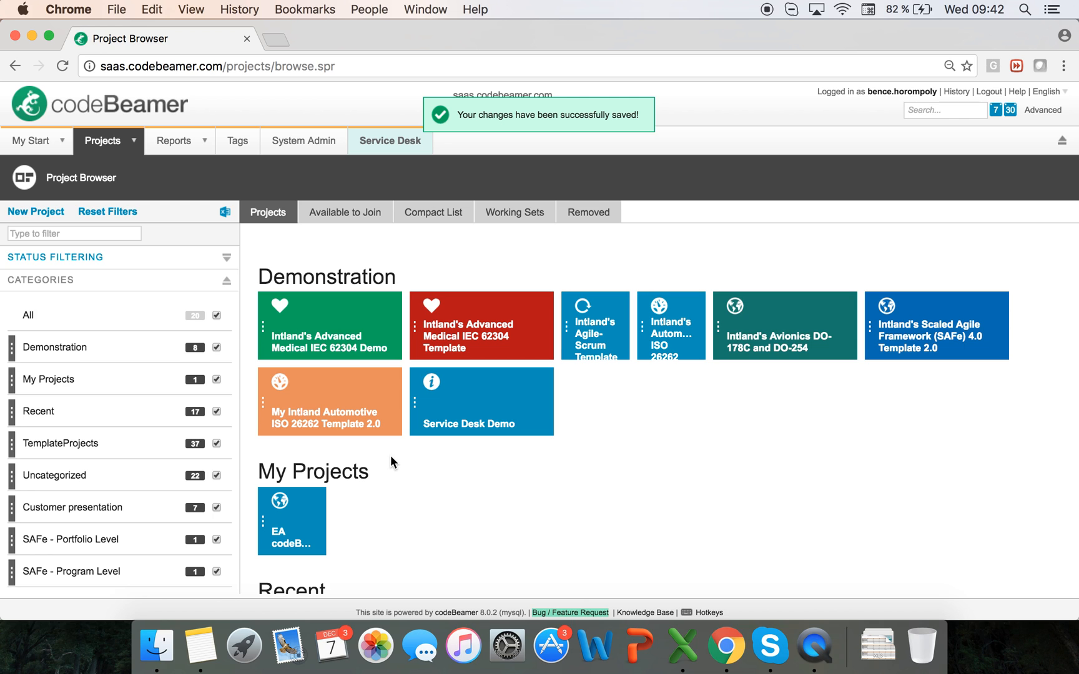
{"action": "mouse_move", "coordinate": [181, 267]}
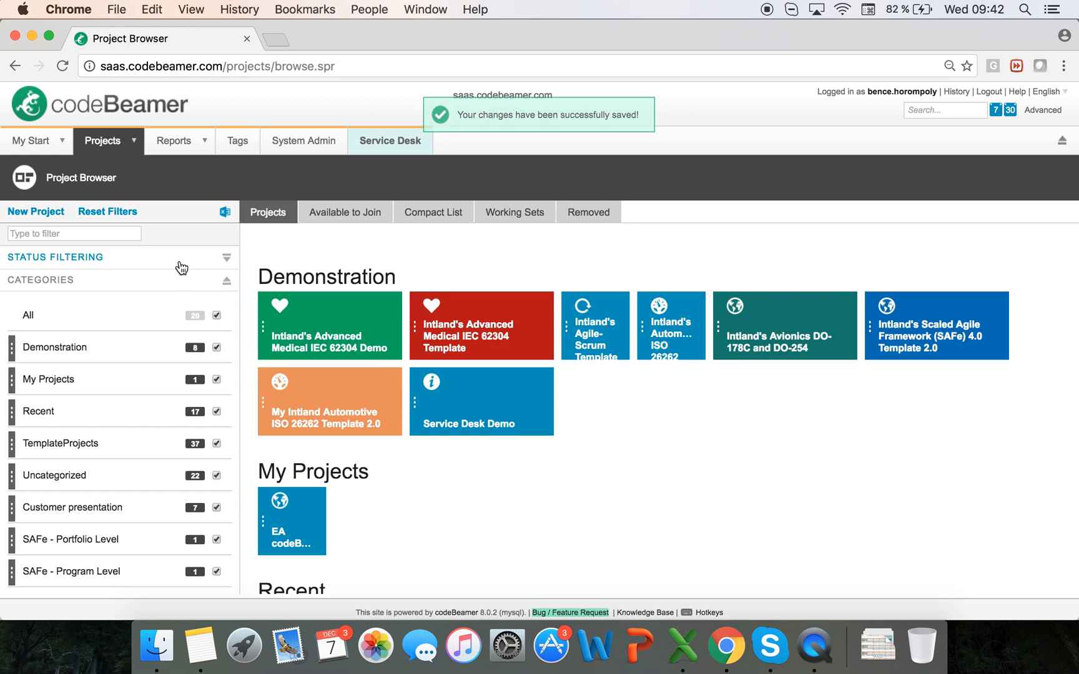
Hide blue tiles, try hiding On Track and Needs Attention projects, then restore My Colors.
{"action": "left_click", "coordinate": [227, 258]}
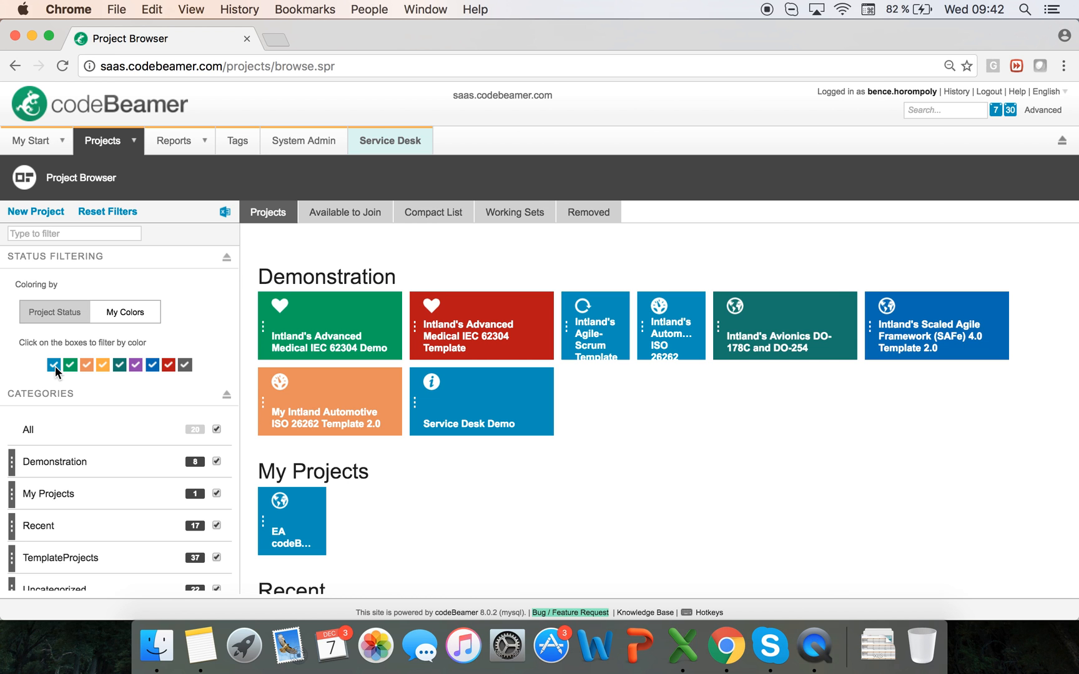
{"action": "left_click", "coordinate": [54, 364]}
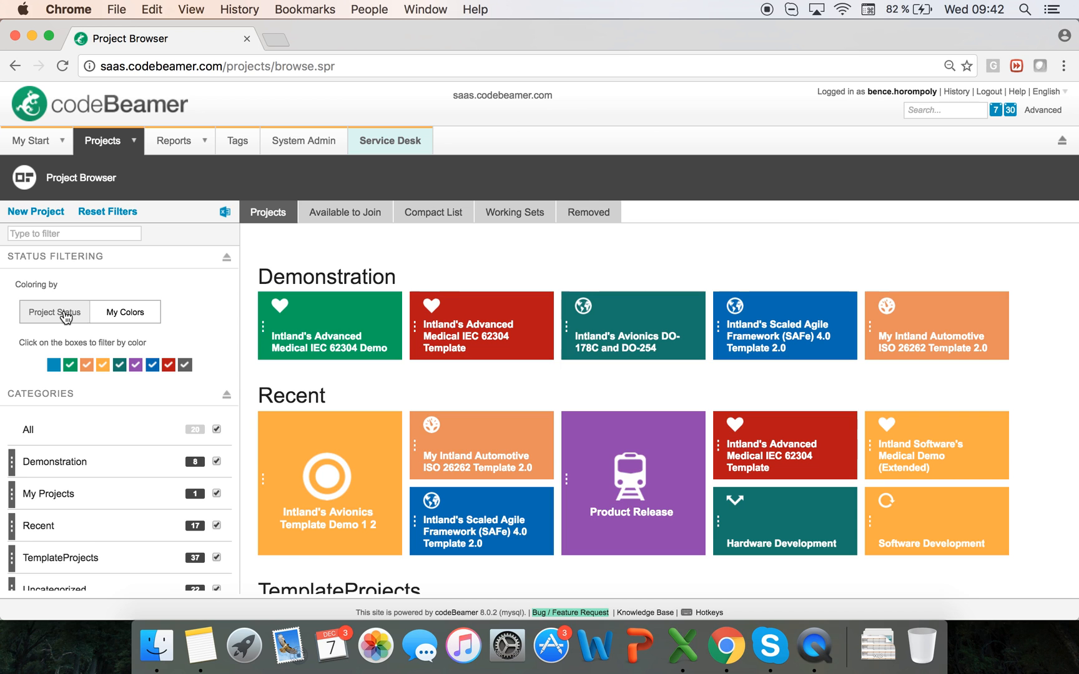
{"action": "left_click", "coordinate": [55, 311]}
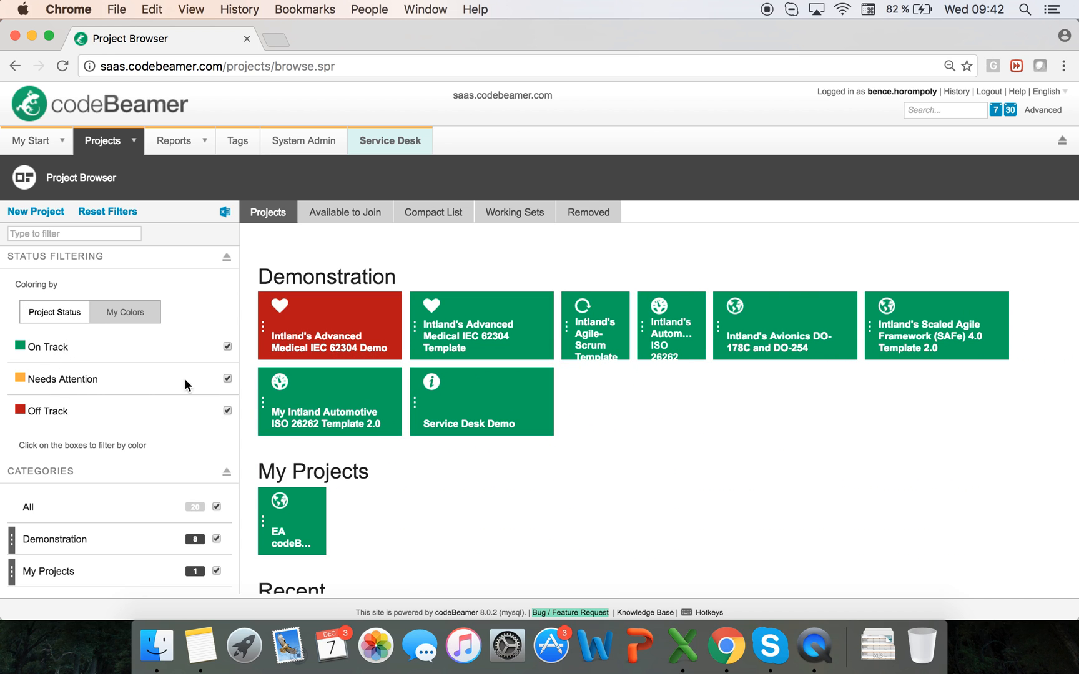
{"action": "left_click", "coordinate": [228, 347]}
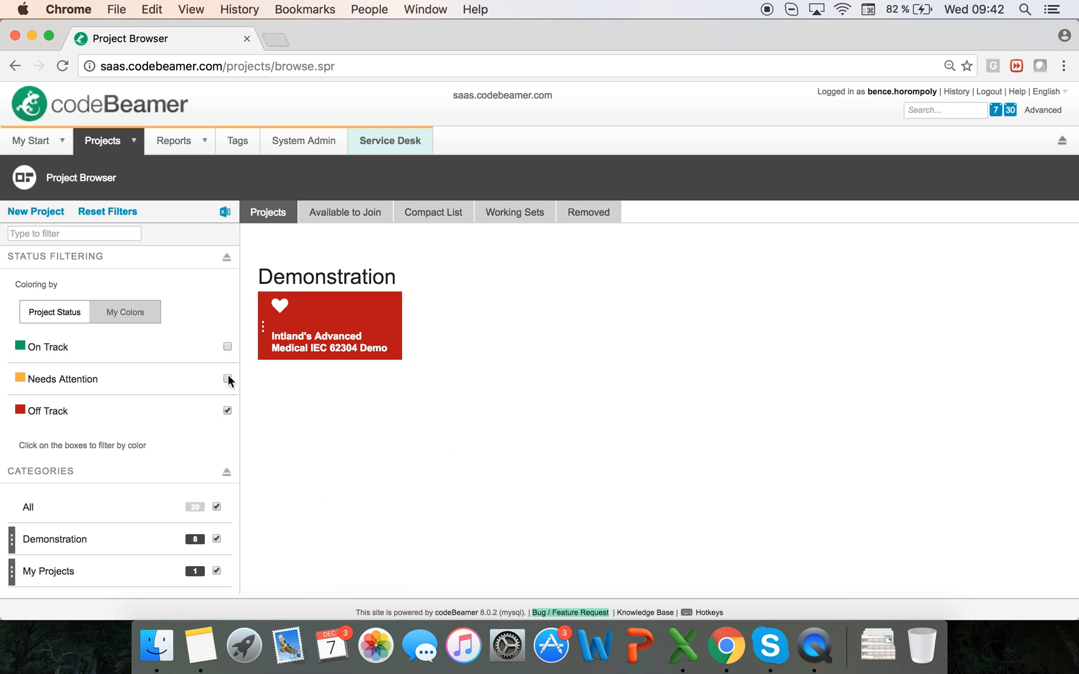
{"action": "left_click", "coordinate": [227, 379]}
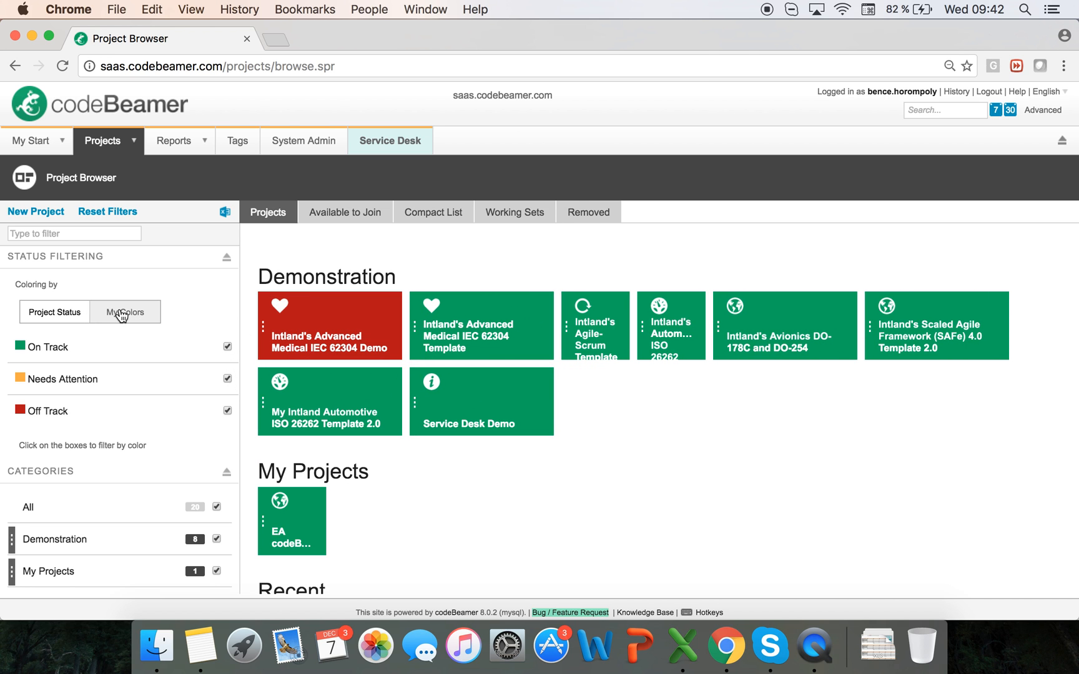
{"action": "left_click", "coordinate": [124, 311]}
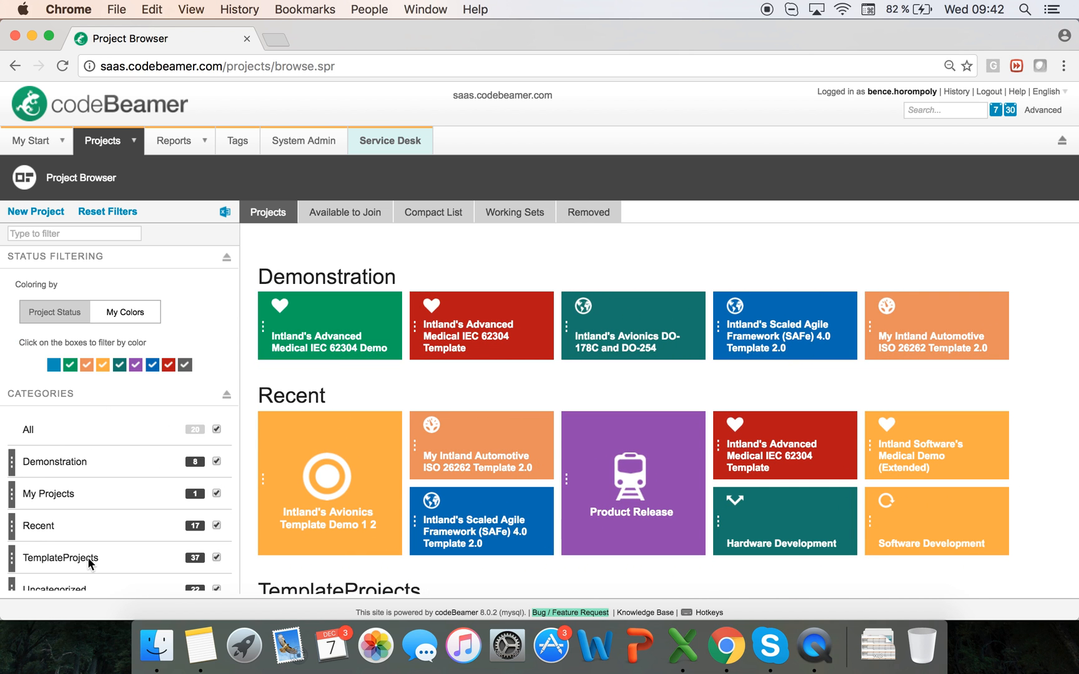
Scroll to the Avionics Template Demo 1 2 tile under Demonstration and open its context menu.
{"action": "scroll", "scroll_direction": "down", "scroll_amount": 3}
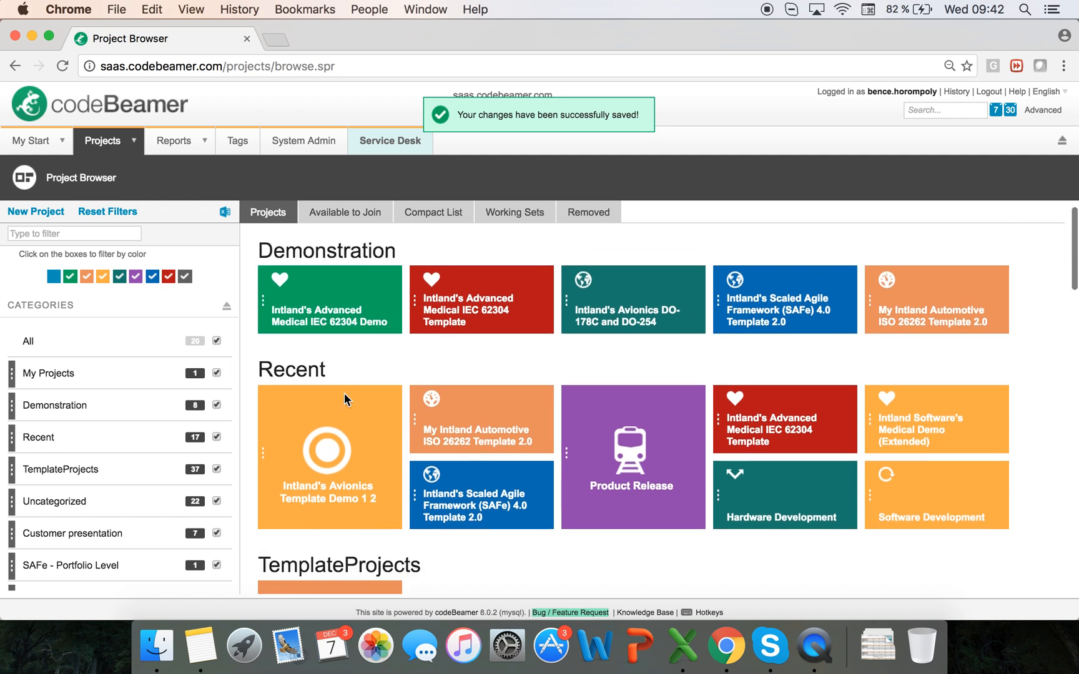
{"action": "scroll", "scroll_direction": "down", "scroll_amount": 3}
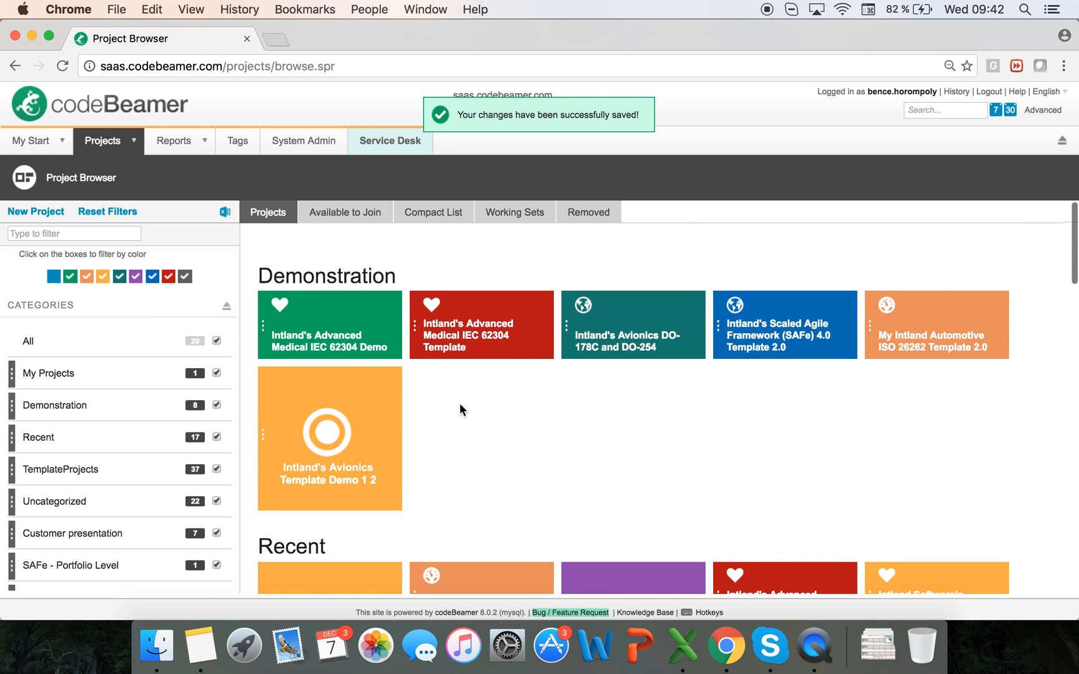
{"action": "right_click", "coordinate": [316, 439]}
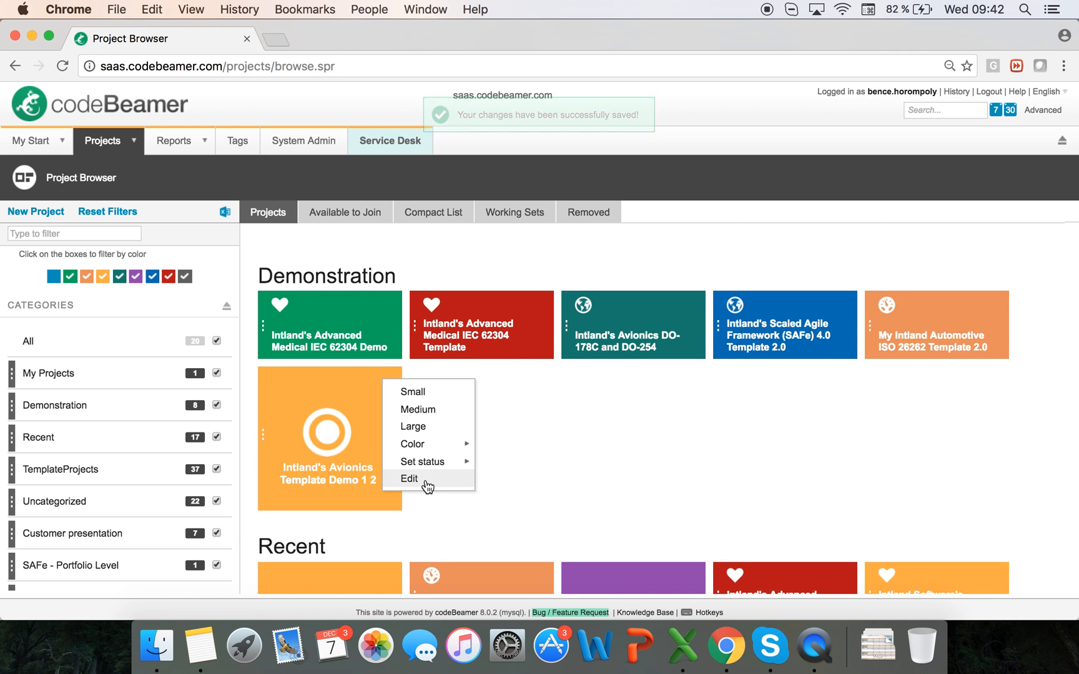
Edit the Avionics project, appending ', Template Projects' to its Category, and save.
{"action": "left_click", "coordinate": [408, 479]}
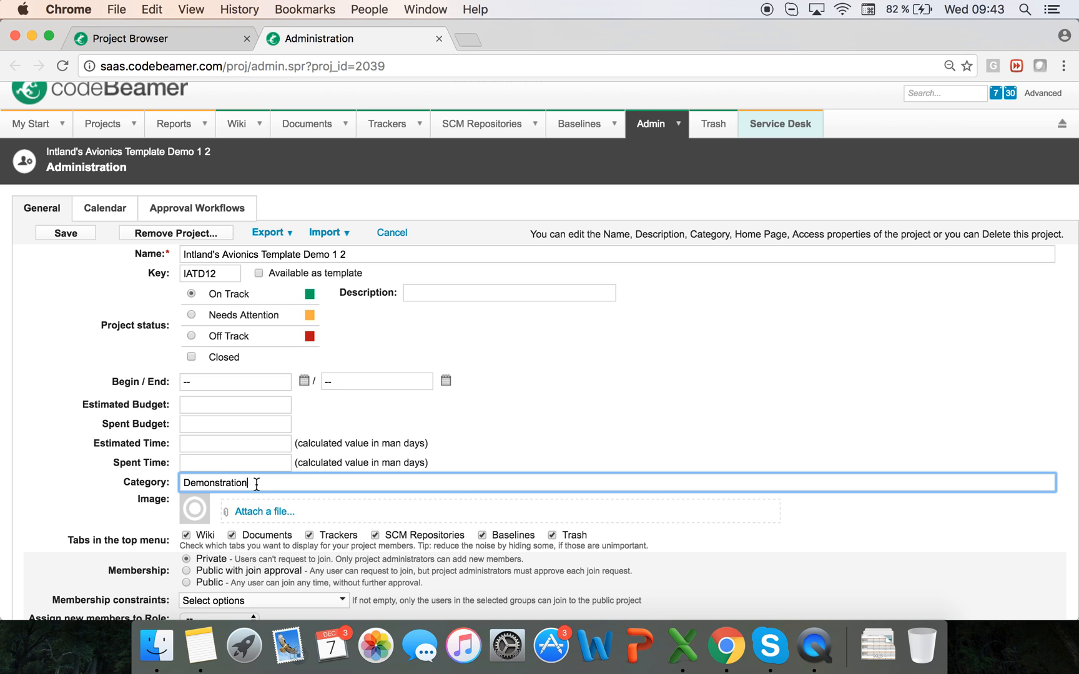
{"action": "type", "text": ", Template"}
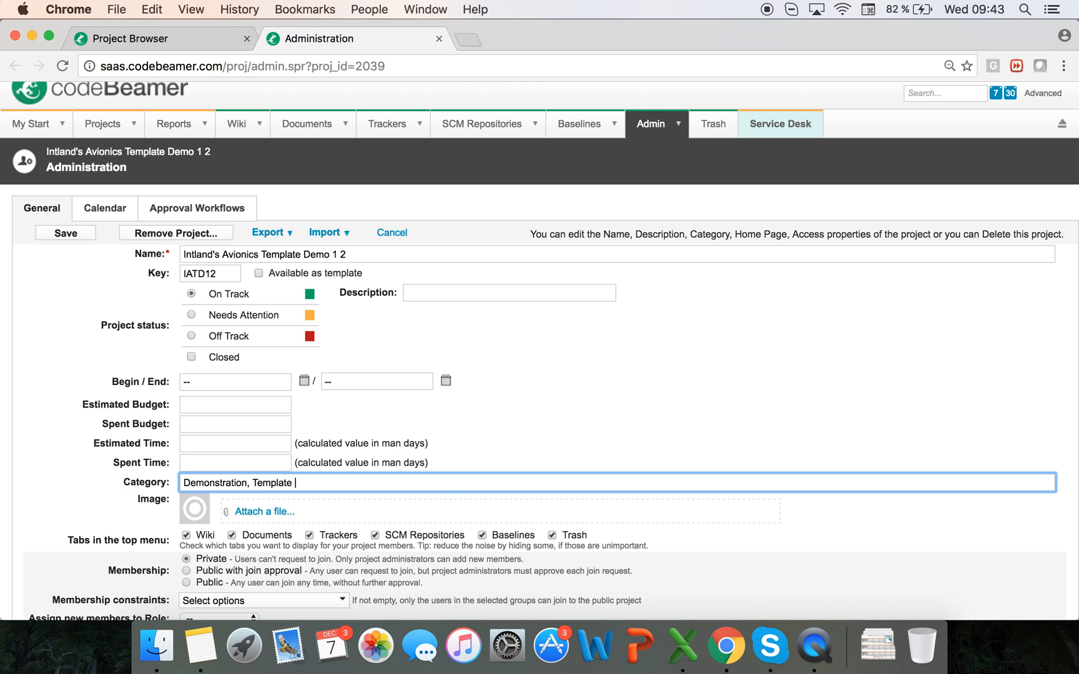
{"action": "type", "text": "Projects"}
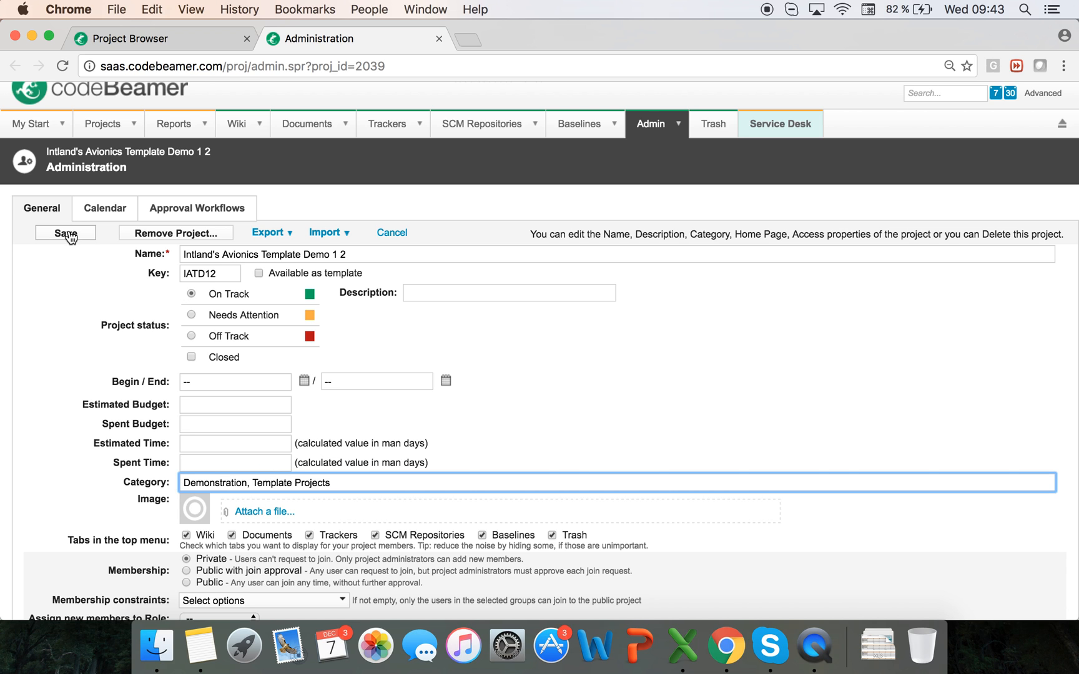
{"action": "left_click", "coordinate": [66, 232]}
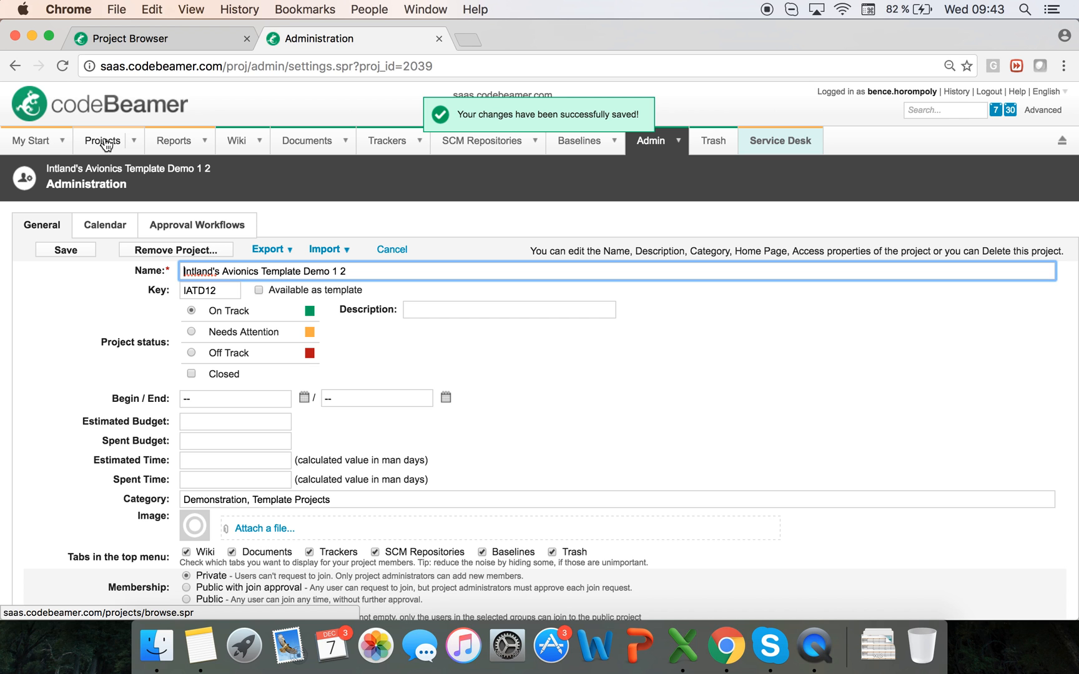
Move the Automotive ISO 26262 Template 2.0 tile into Demonstration, Template Projects.
{"action": "left_click", "coordinate": [102, 141]}
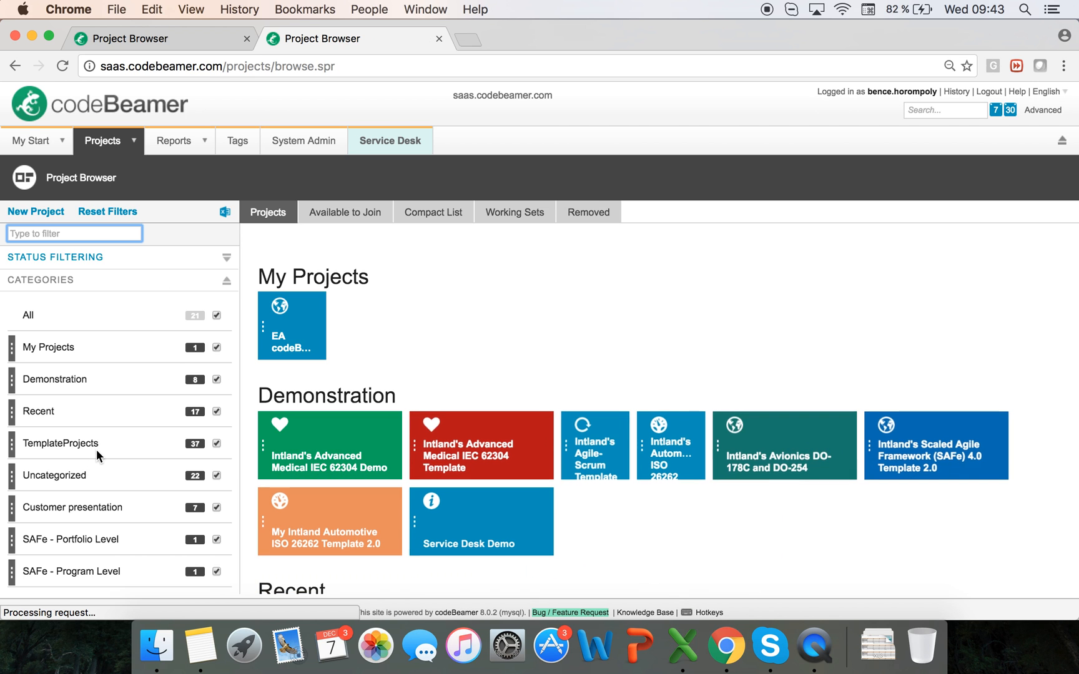
{"action": "scroll", "scroll_direction": "down", "scroll_amount": 3}
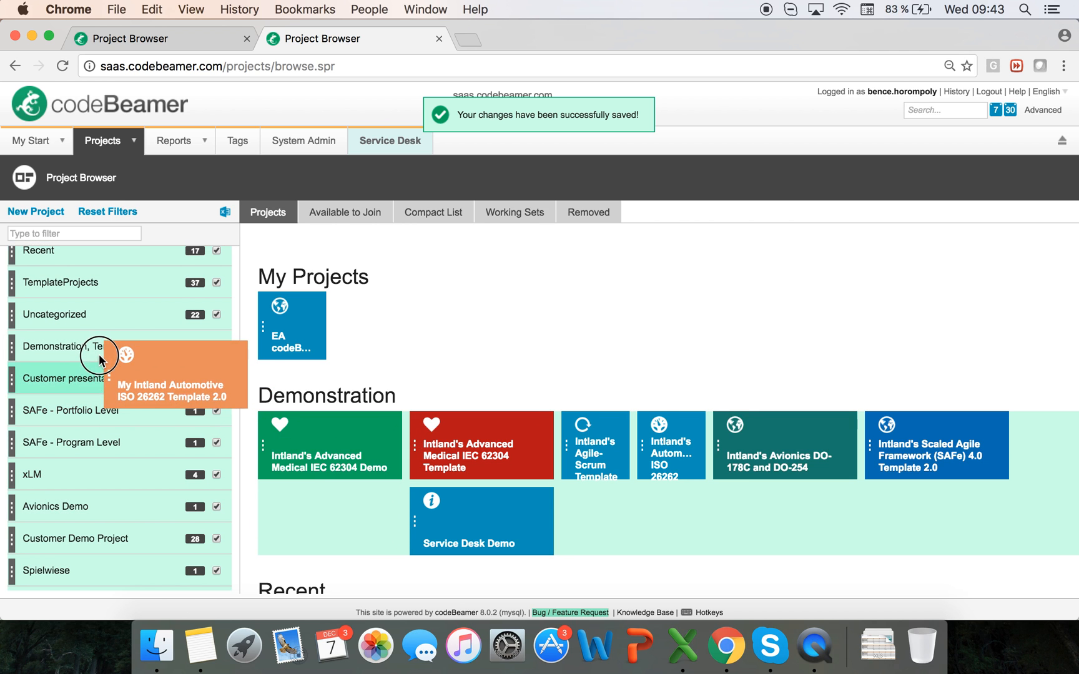
{"action": "mouse_move", "coordinate": [377, 387]}
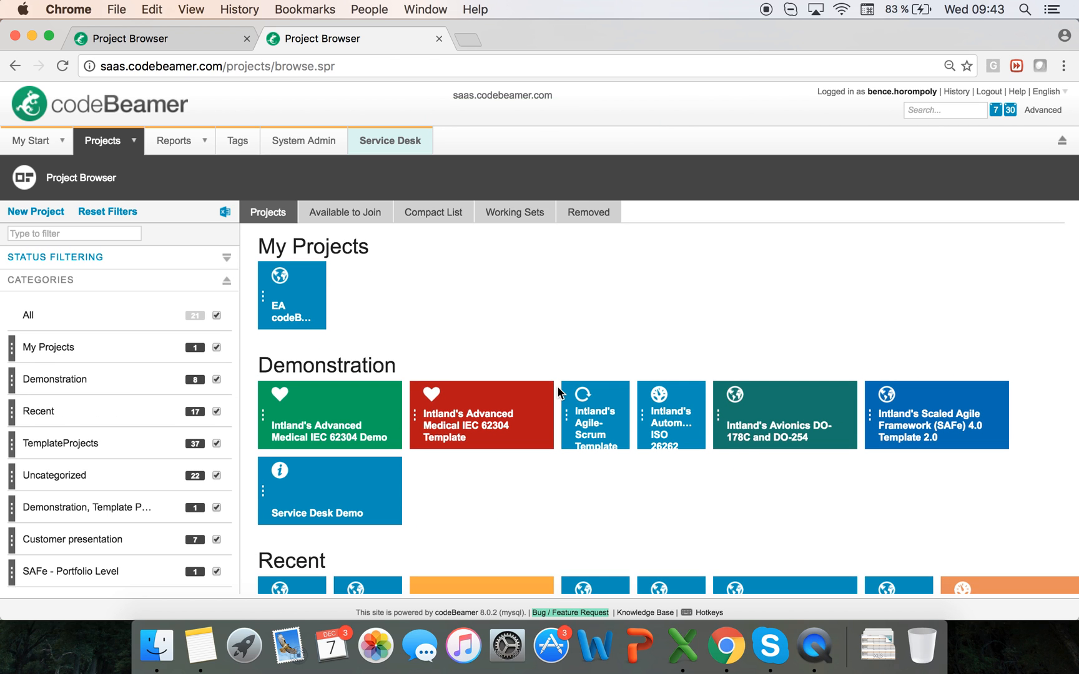
{"action": "scroll", "scroll_direction": "up", "scroll_amount": 3}
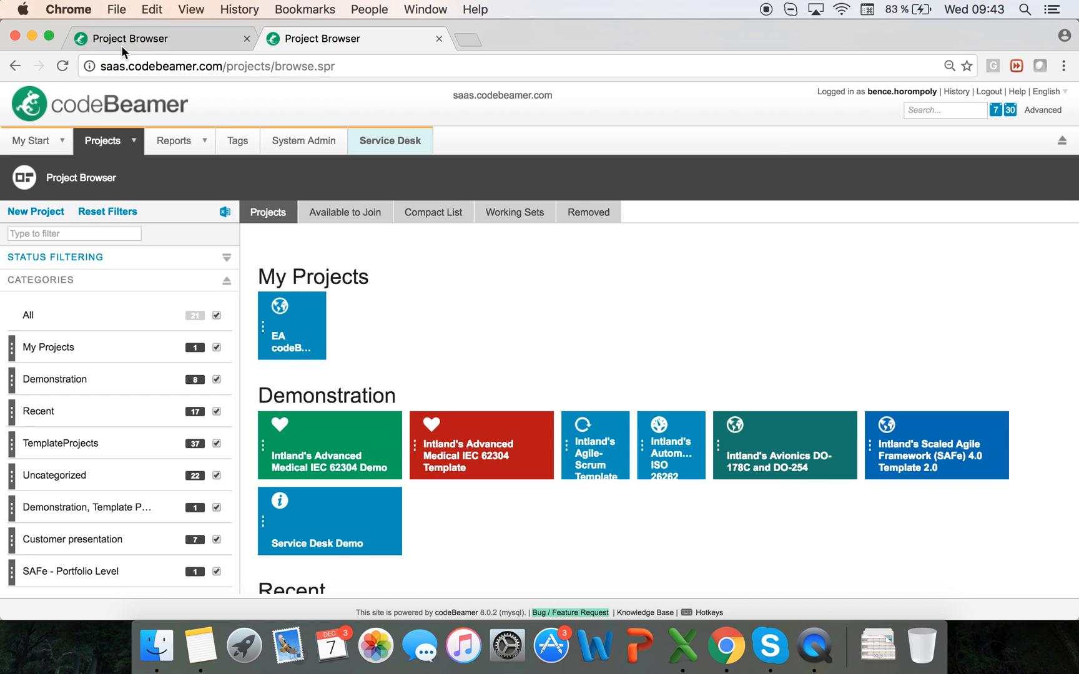